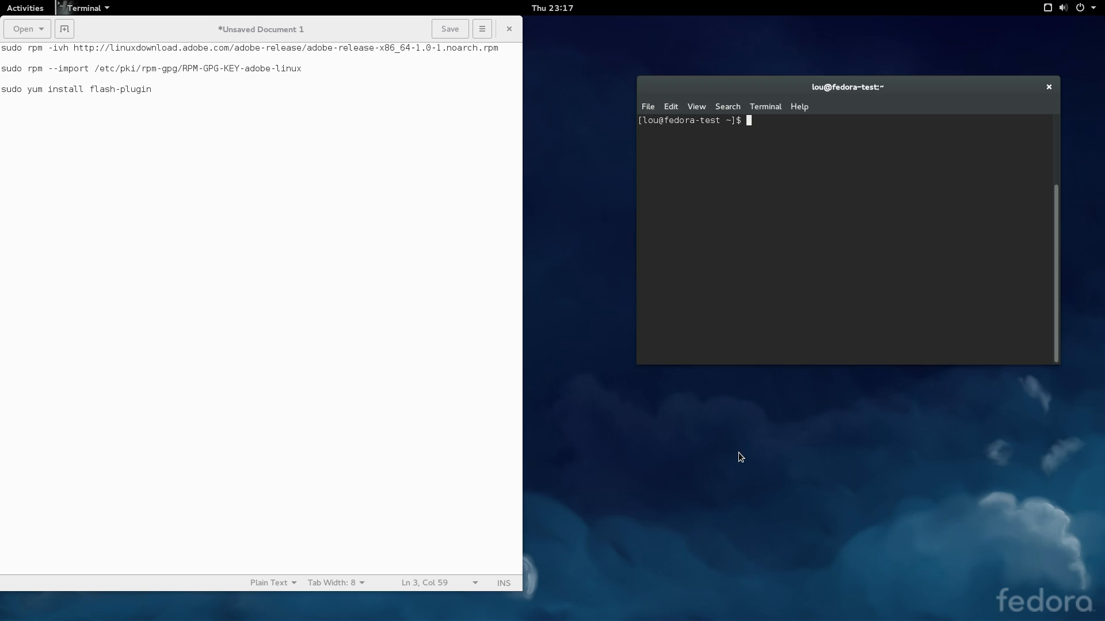
mouse_move(754, 286)
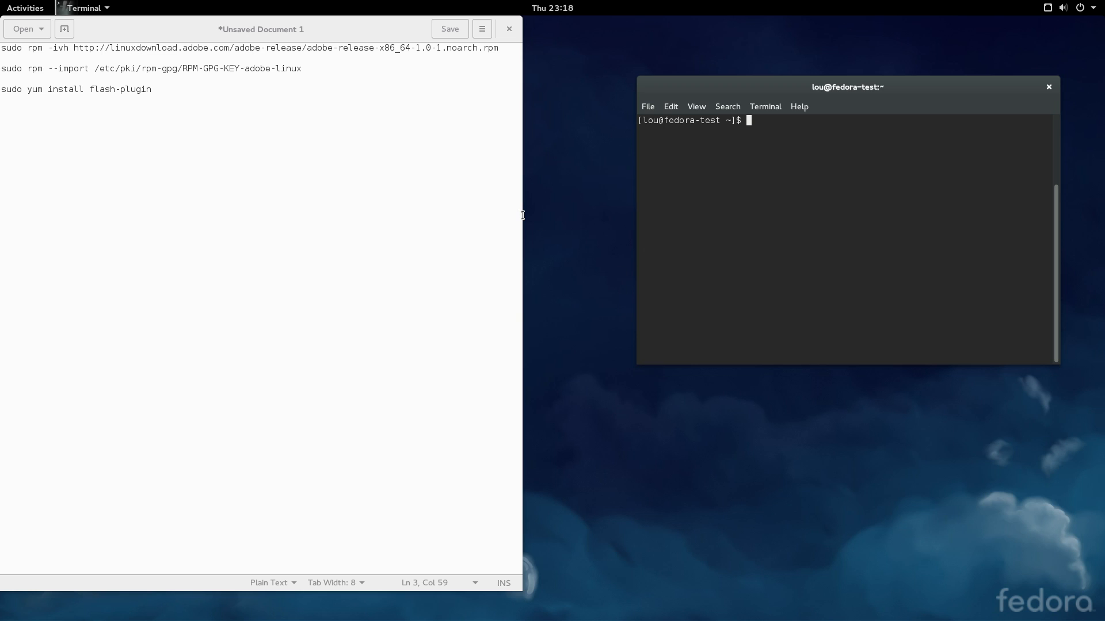
mouse_move(465, 175)
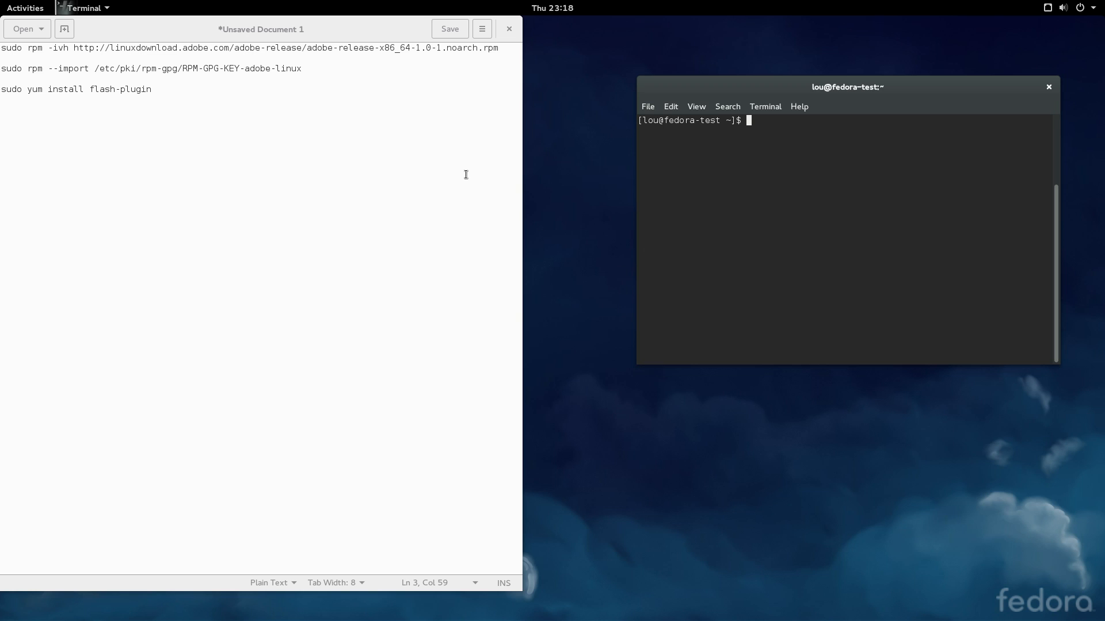
mouse_move(457, 176)
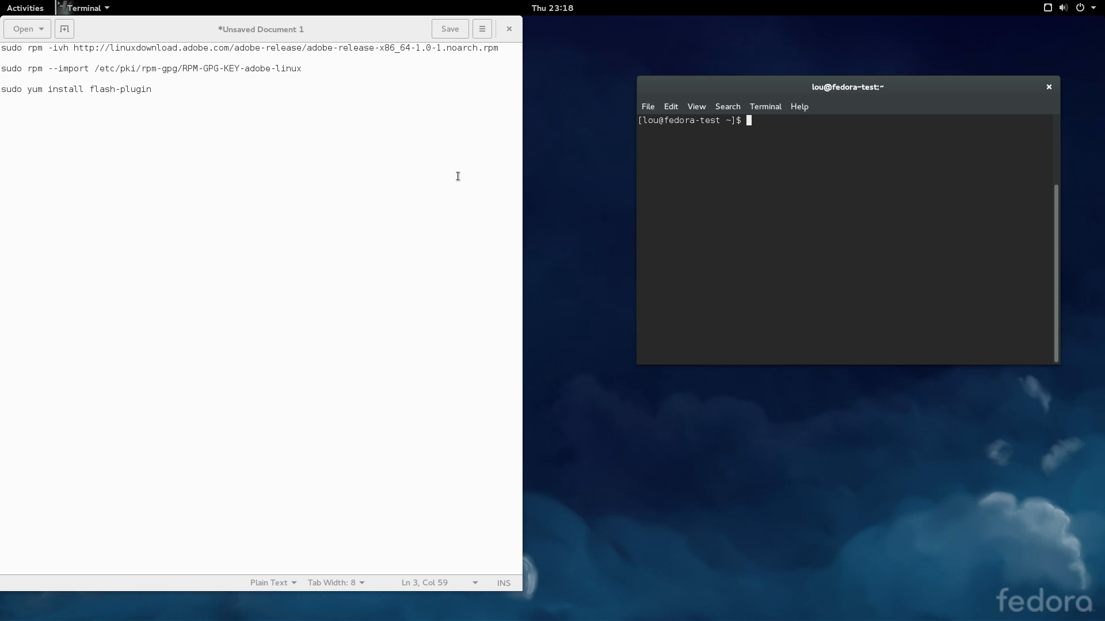
mouse_move(371, 52)
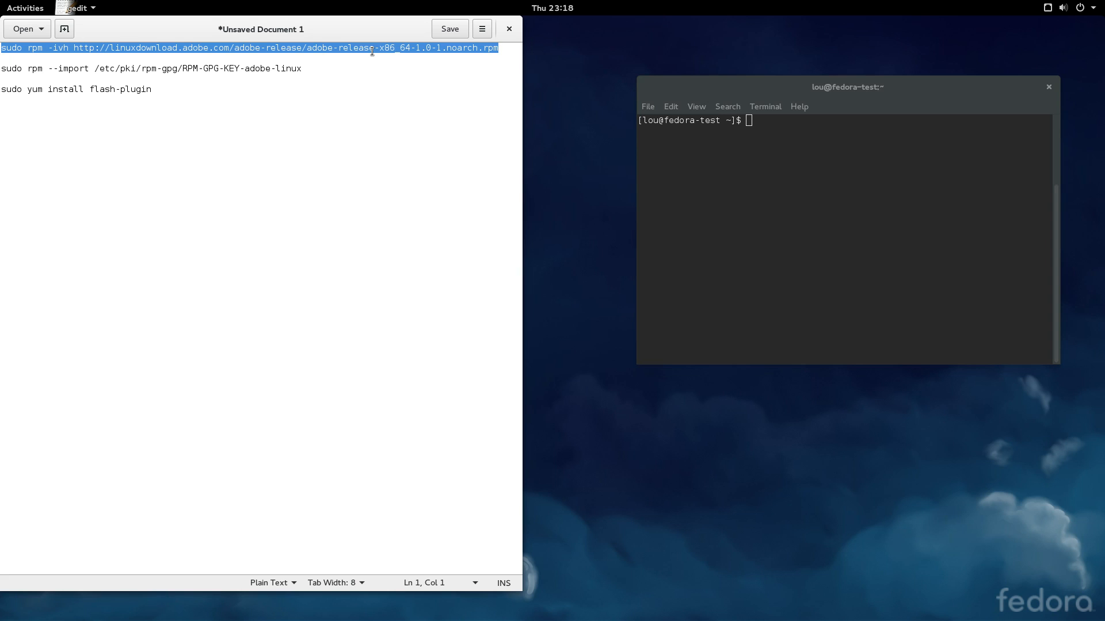
Install the adobe-release-x86_64-1.0-1 repository package with sudo rpm -ivh.
right_click(371, 51)
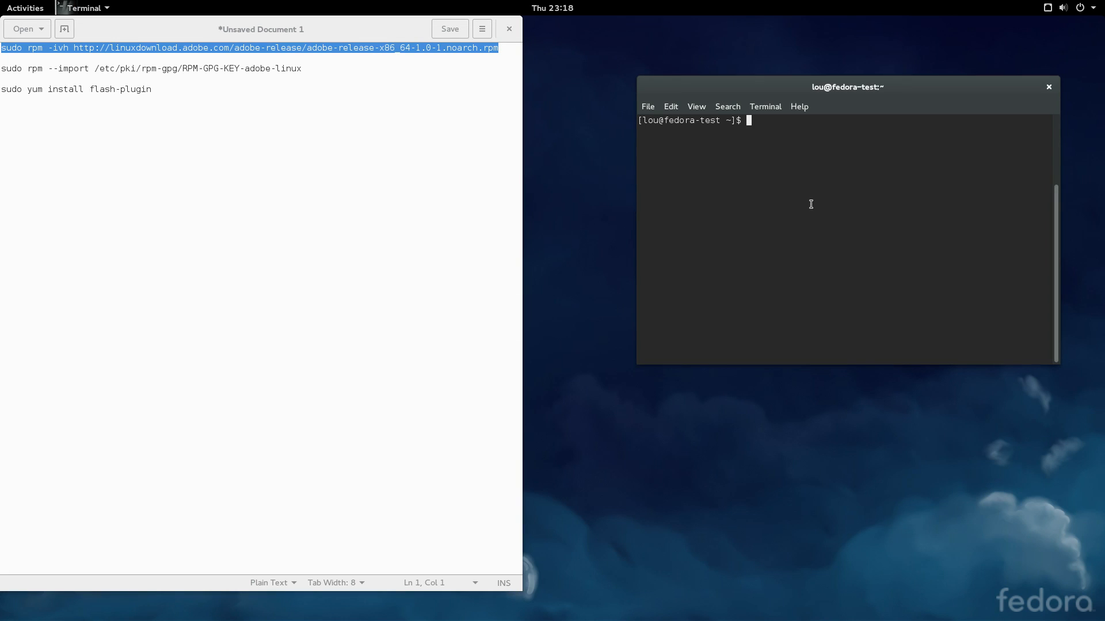
text(sudo rpm -ivh http://linuxdownload.adobe.com/adobe-release/adobe-release-x86_64-1.0-1.noarch.rpm)
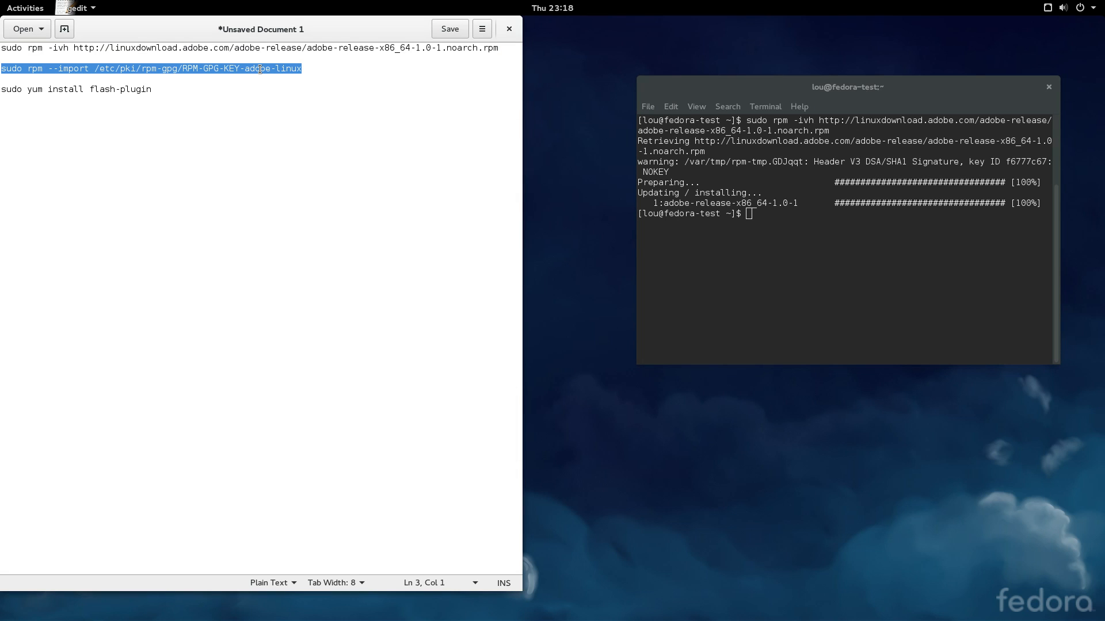
Import the Adobe GPG key and start sudo yum install flash-plugin.
right_click(260, 68)
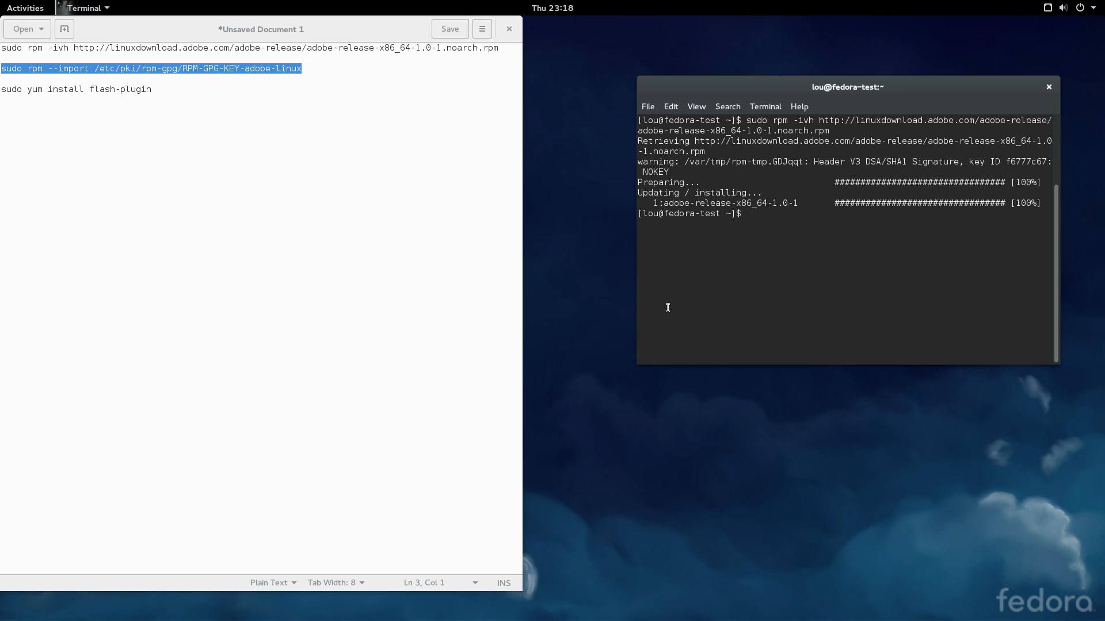
key(Return)
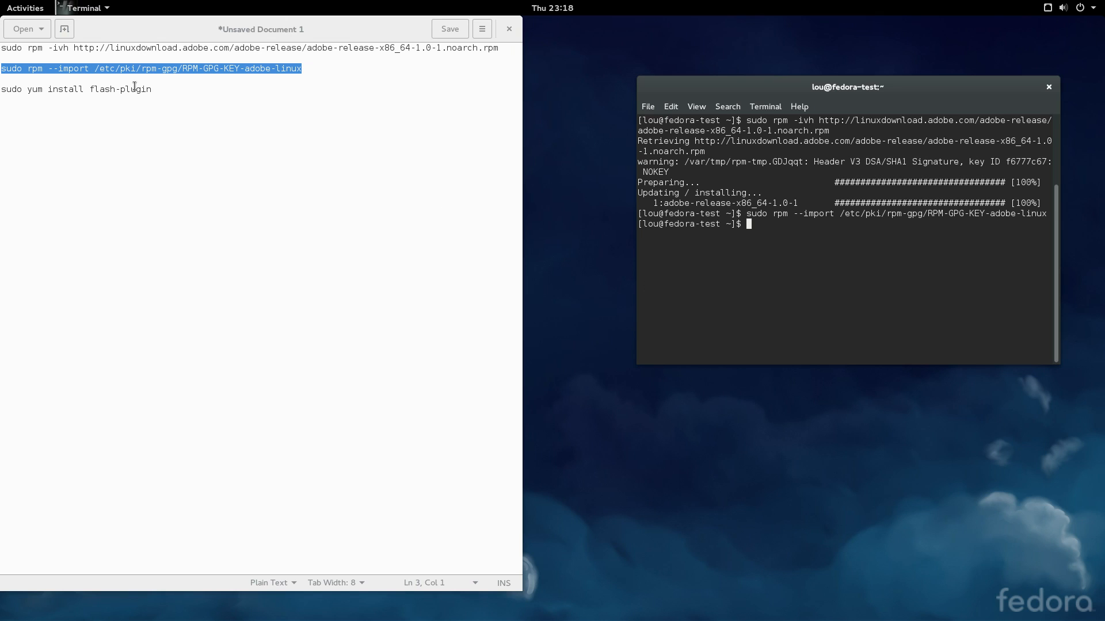
right_click(76, 89)
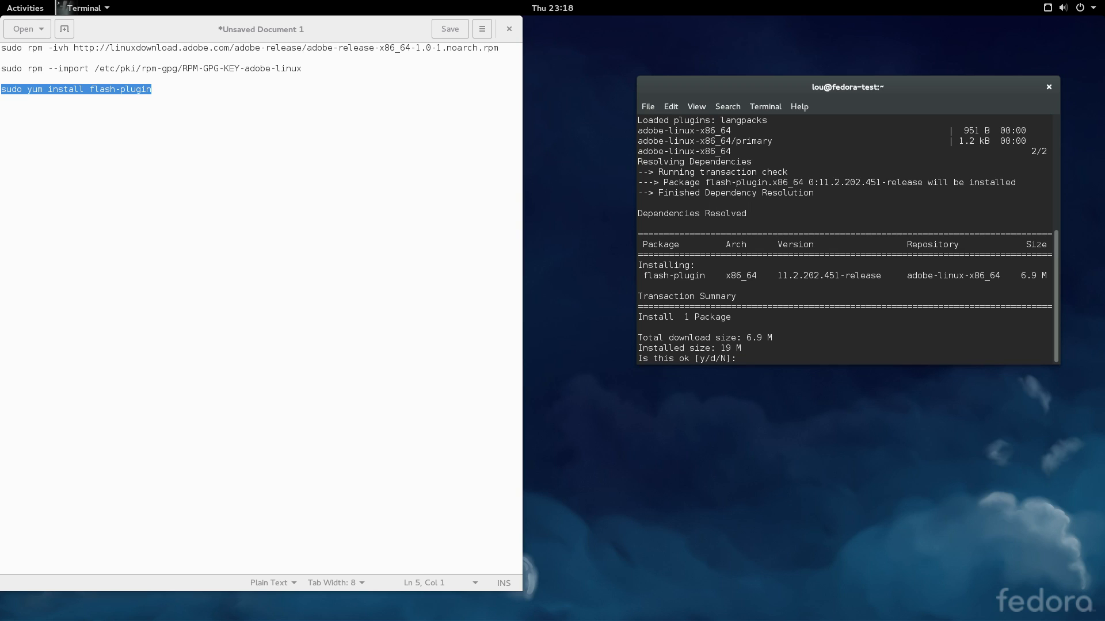
Confirm the yum install with y so flash-plugin 11.2.202.451 installs.
text(y)
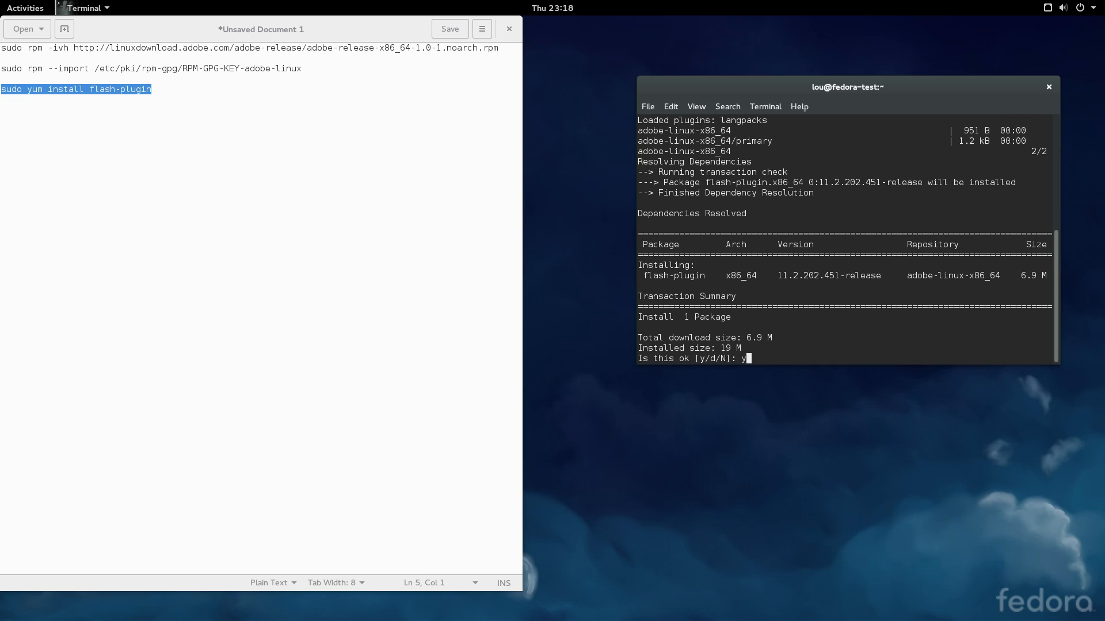
key(Return)
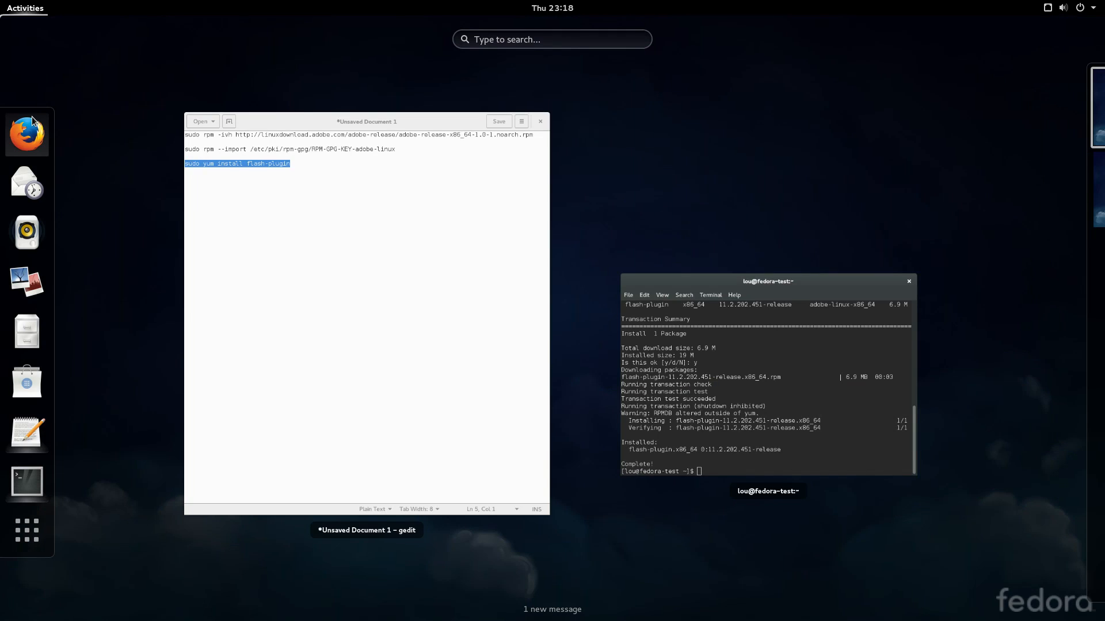
click(26, 134)
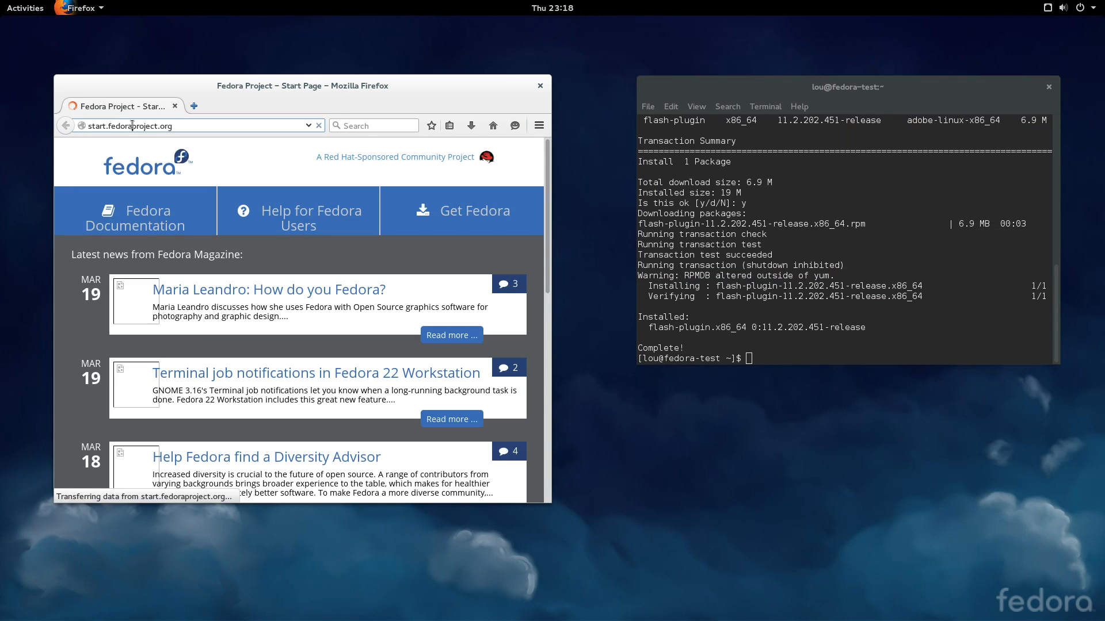
text(www.)
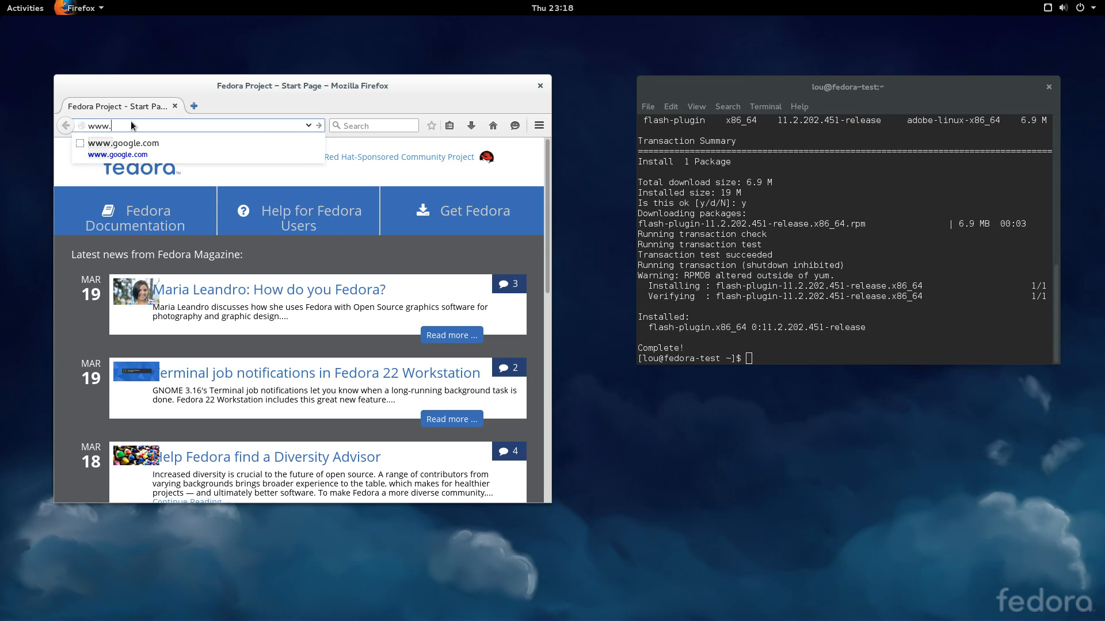
text(hyou)
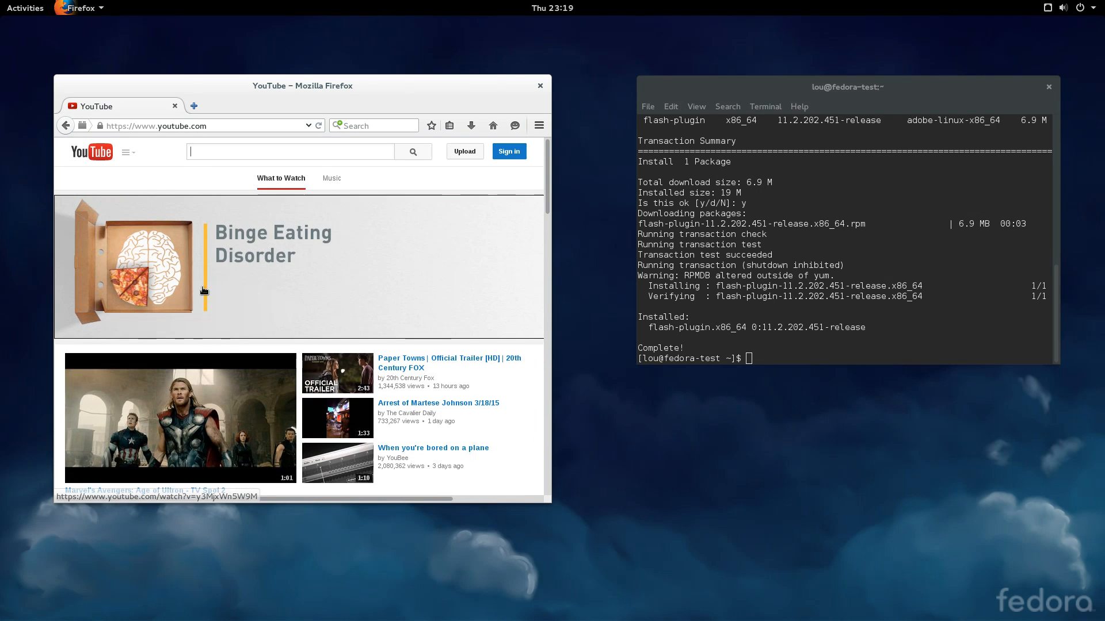
Search YouTube for ohheyitslou and open 'Compile The Linux Kernel the Debian/Ubuntu Way'.
text(ohheyitslou)
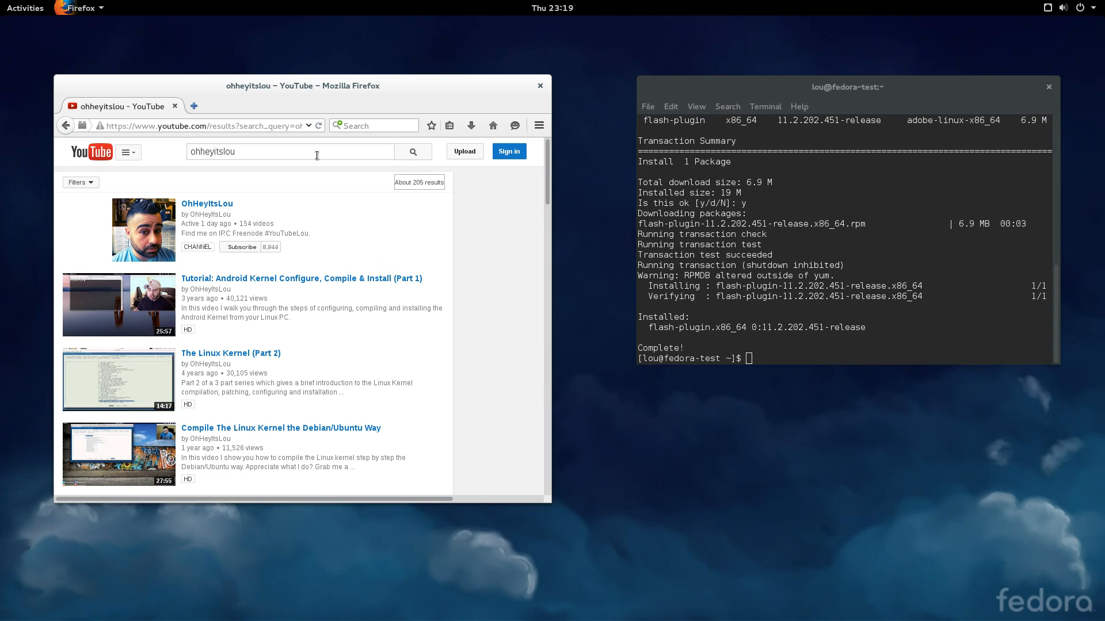
click(148, 454)
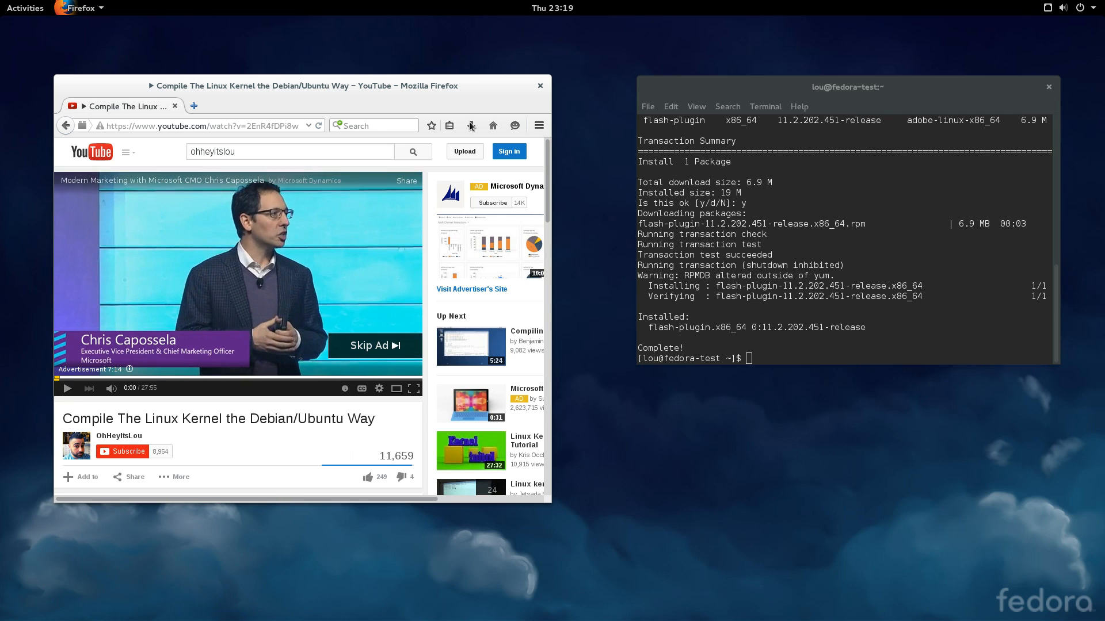
mouse_move(539, 84)
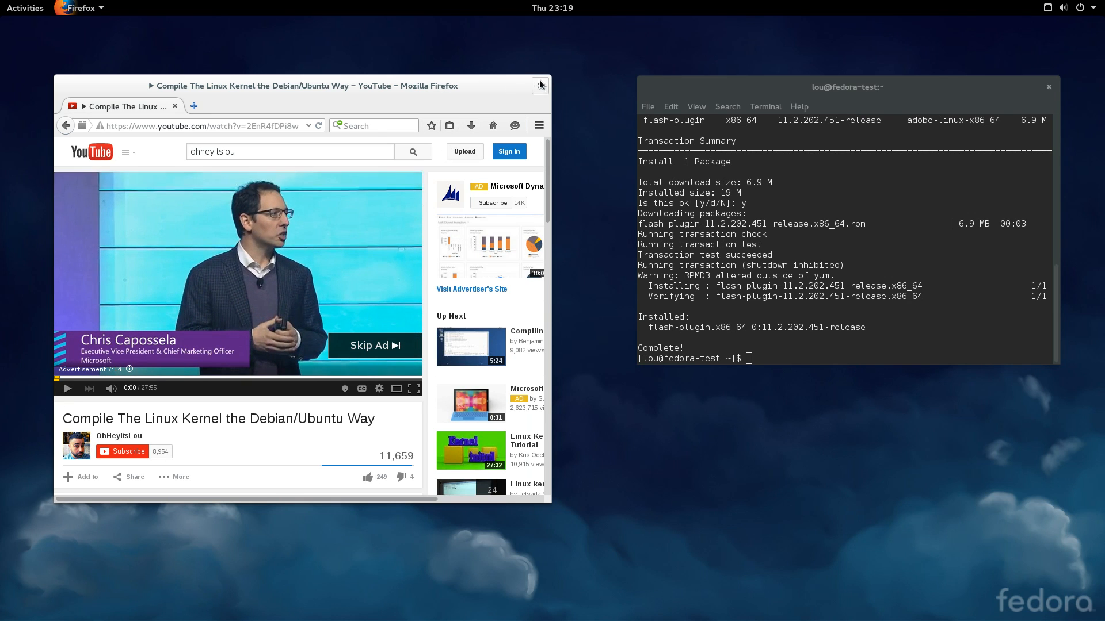
Close the Firefox window playing the kernel-compile video.
click(539, 85)
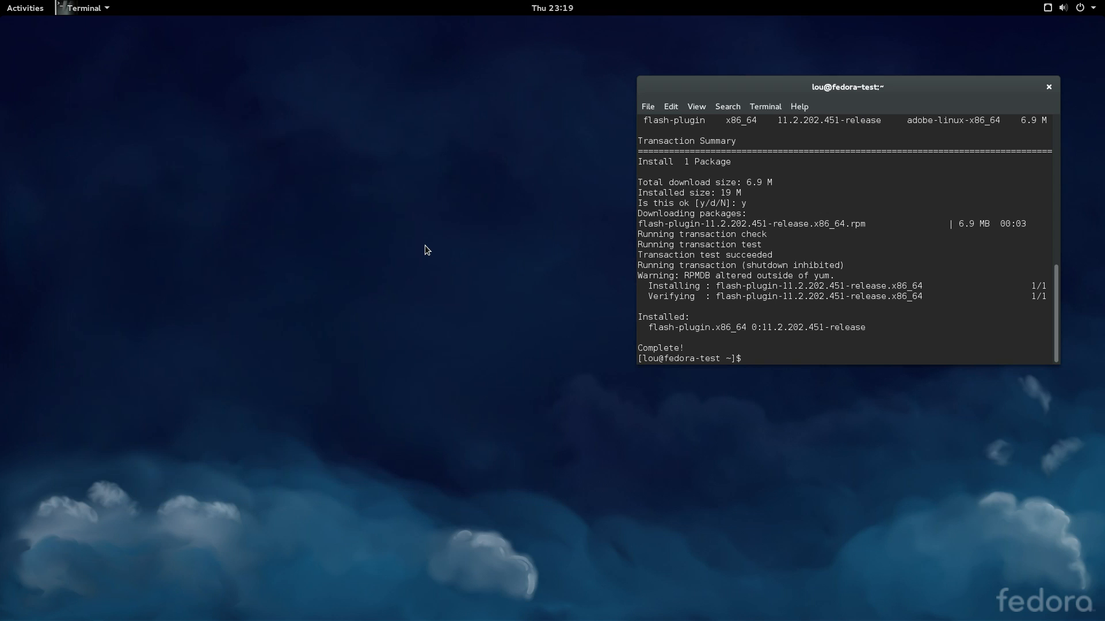